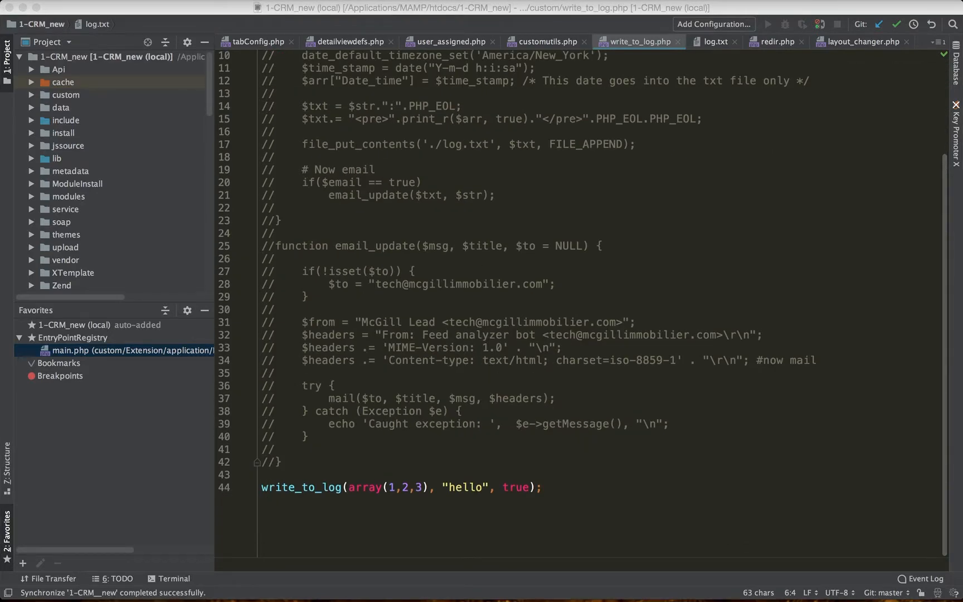
Switch to the browser and bring up the '1 - Misc' Google Docs notes tab.
{"action": "left_click", "coordinate": [898, 17]}
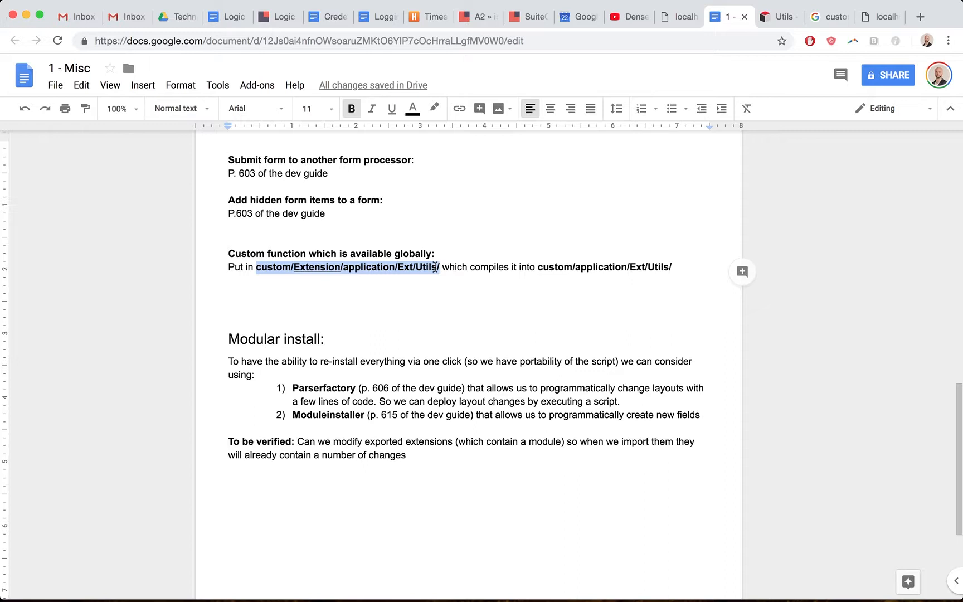
Highlight the custom/Extension/application/Ext/Utils/ path in the note, then return to PhpStorm.
{"action": "left_click", "coordinate": [539, 266]}
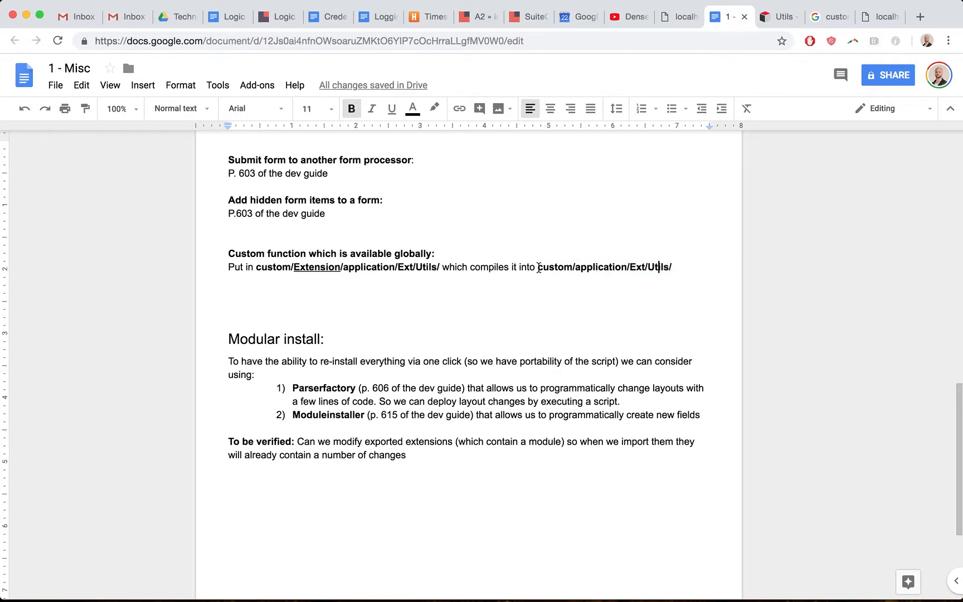
{"action": "left_click", "coordinate": [391, 110]}
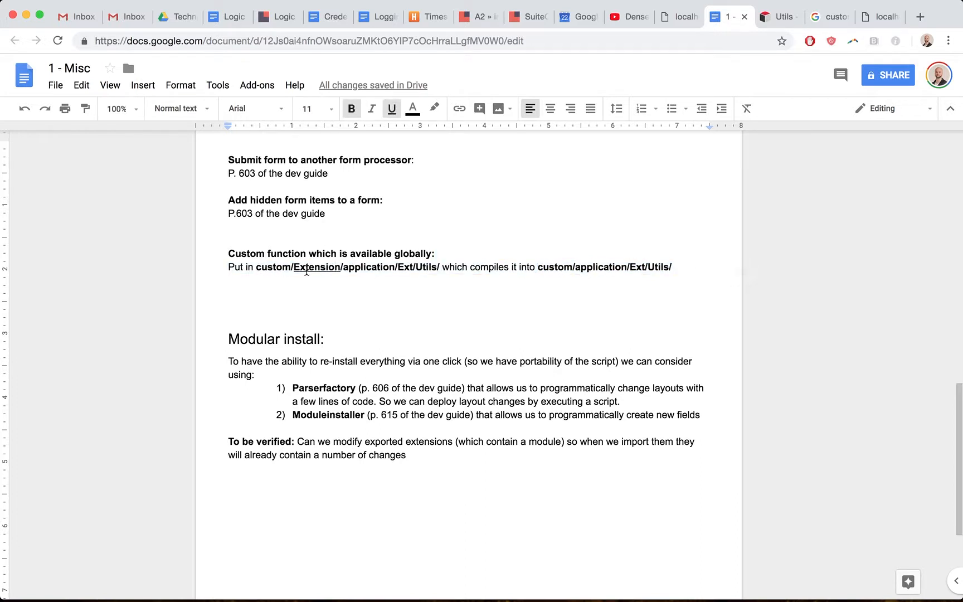
{"action": "double_click", "coordinate": [317, 267]}
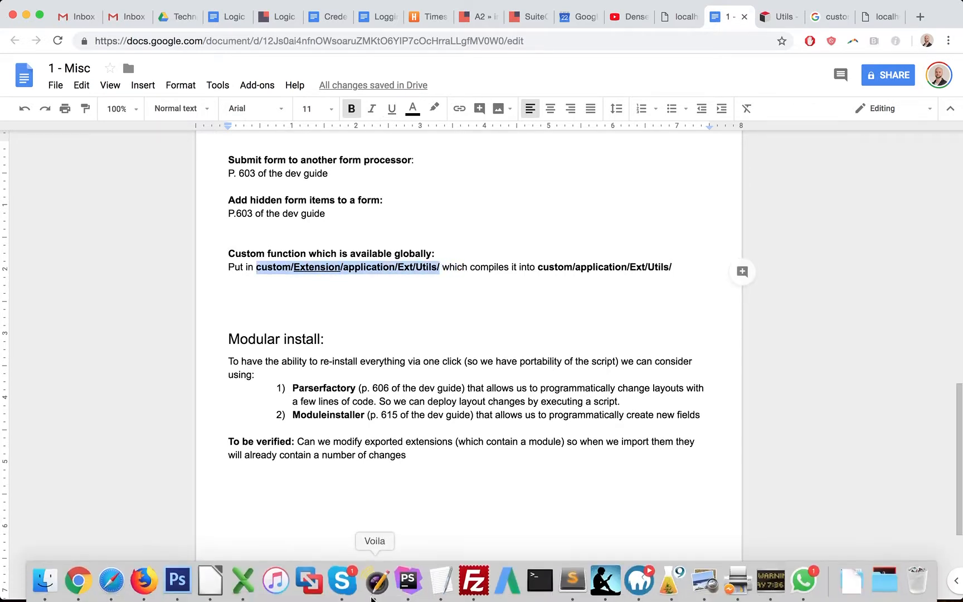
{"action": "left_click", "coordinate": [377, 580]}
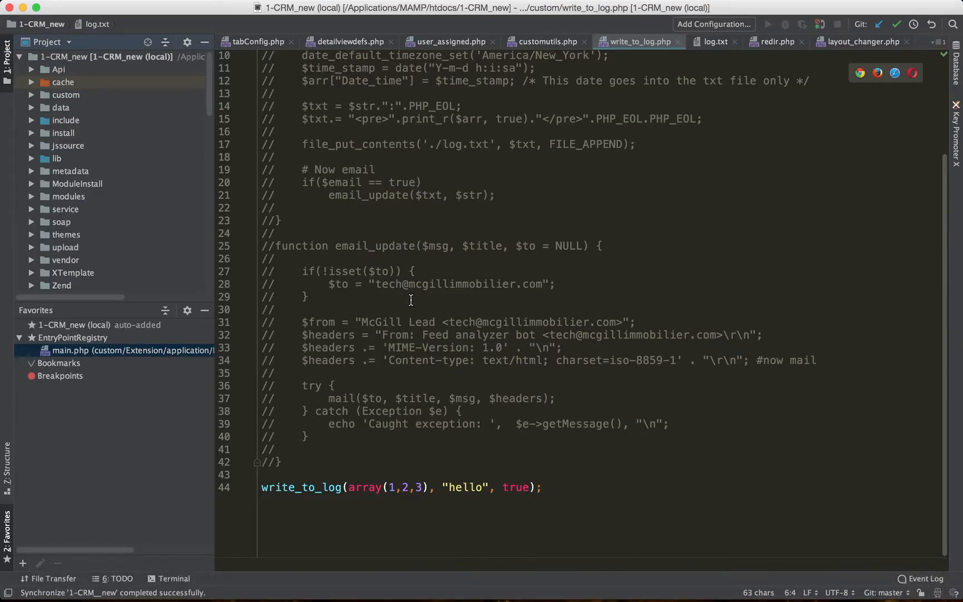
{"action": "mouse_move", "coordinate": [406, 363]}
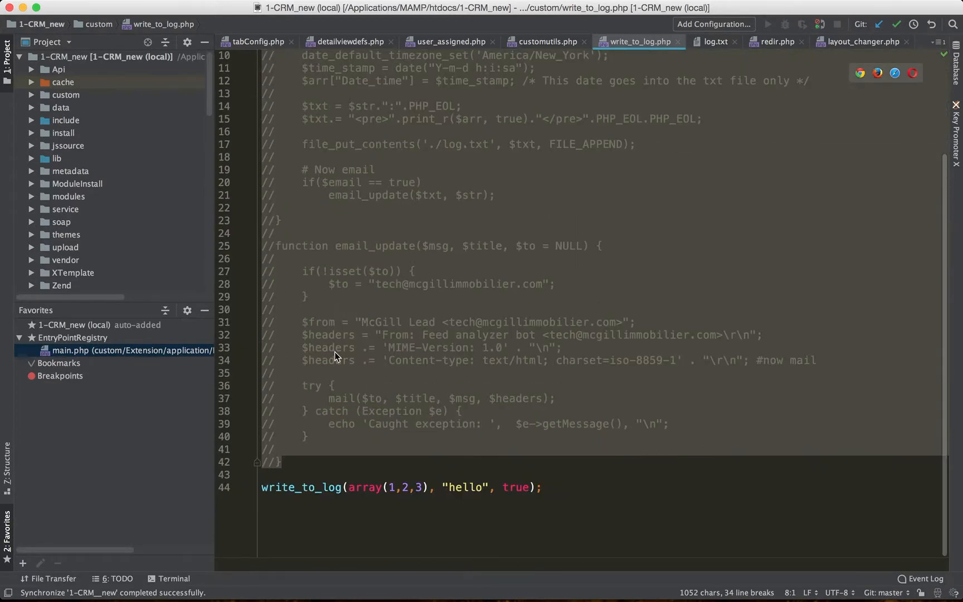
{"action": "left_click", "coordinate": [290, 487]}
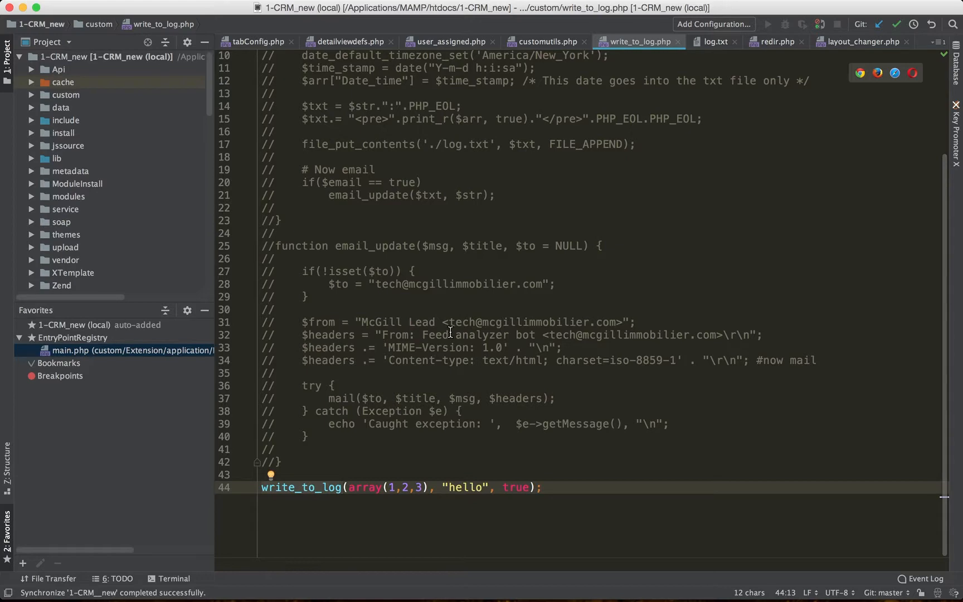
{"action": "mouse_move", "coordinate": [48, 110]}
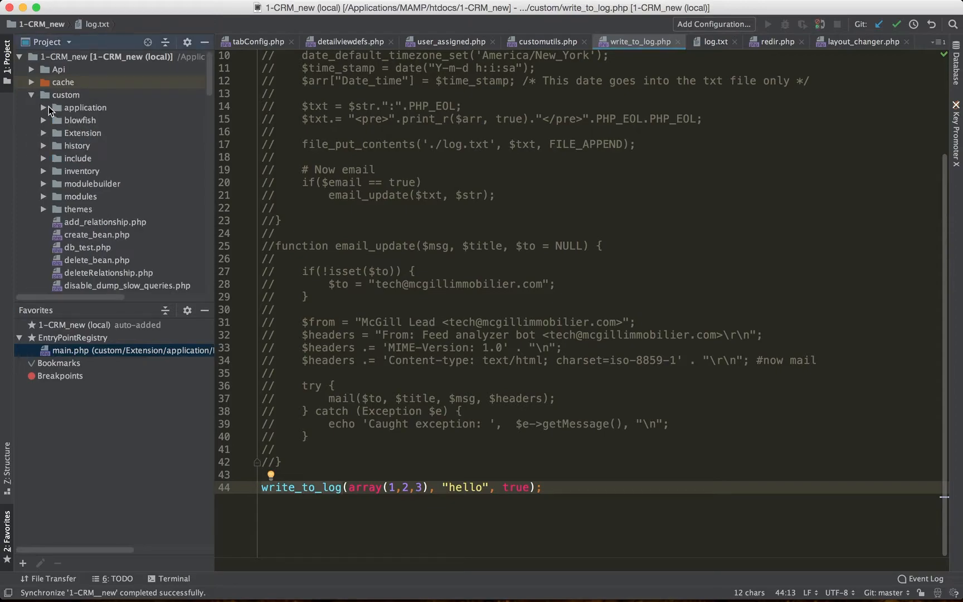
{"action": "mouse_move", "coordinate": [48, 126]}
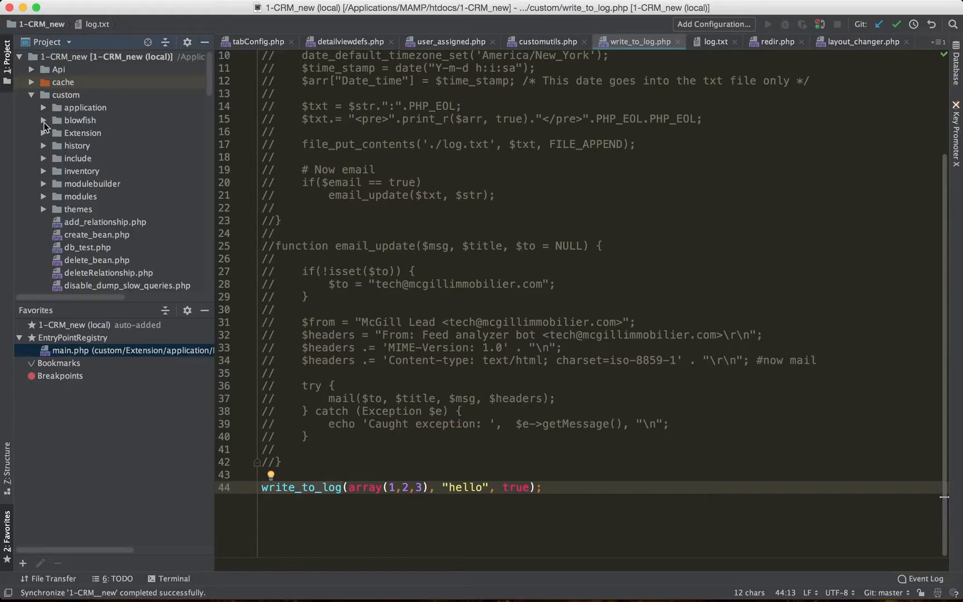
Expand custom > Extension > application to reach customutils.php with write_to_log and email_update.
{"action": "left_click", "coordinate": [43, 133]}
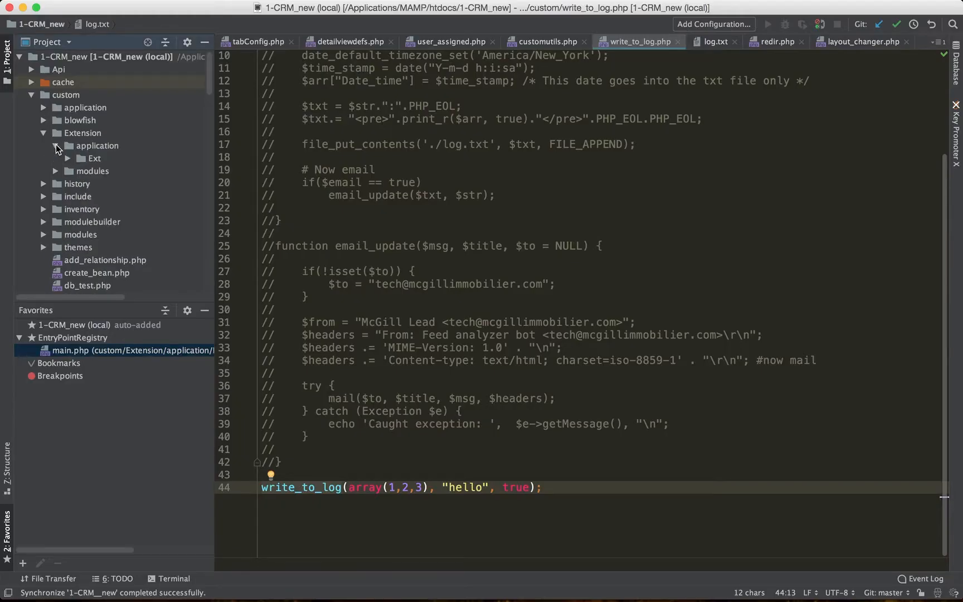
{"action": "left_click", "coordinate": [97, 146]}
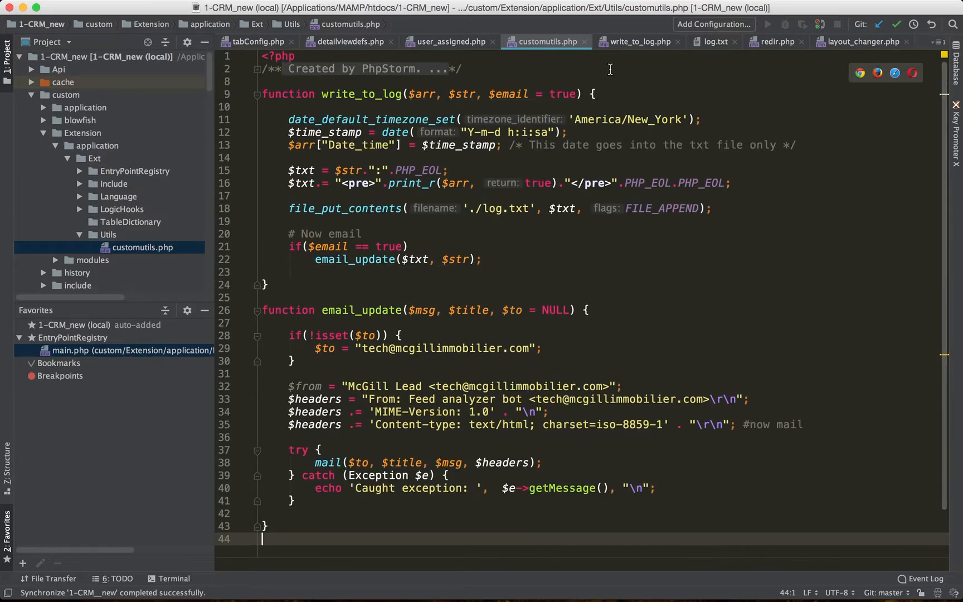
{"action": "left_click", "coordinate": [639, 41]}
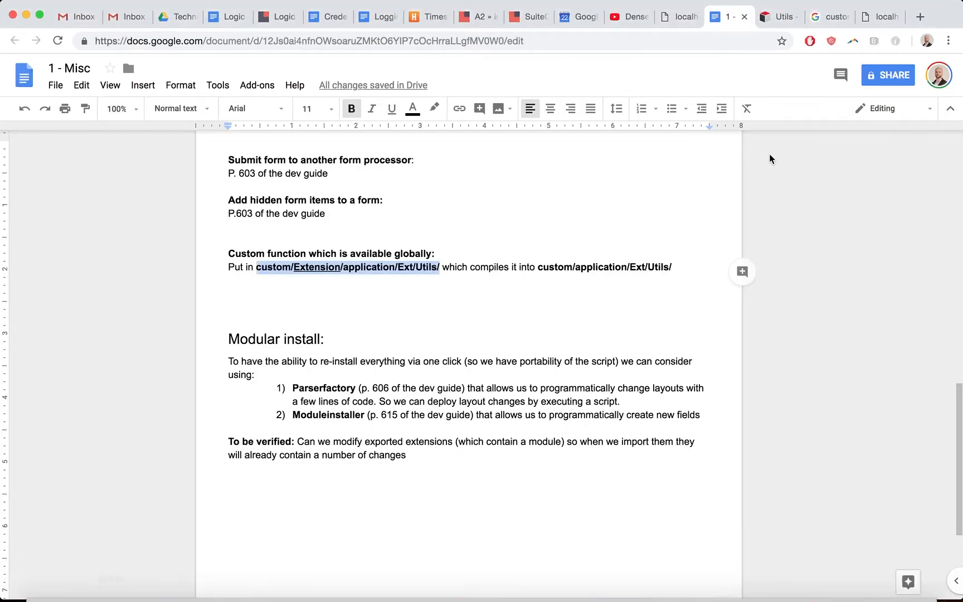
From SuiteCRM Administration, find Repair and run Quick Repair and Rebuild.
{"action": "left_click", "coordinate": [523, 16]}
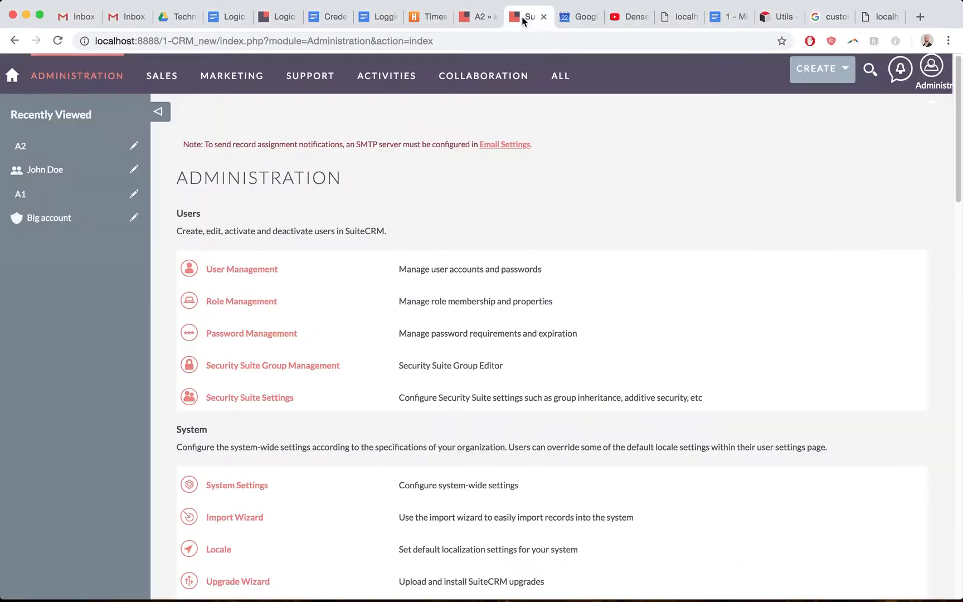
{"action": "mouse_move", "coordinate": [673, 167]}
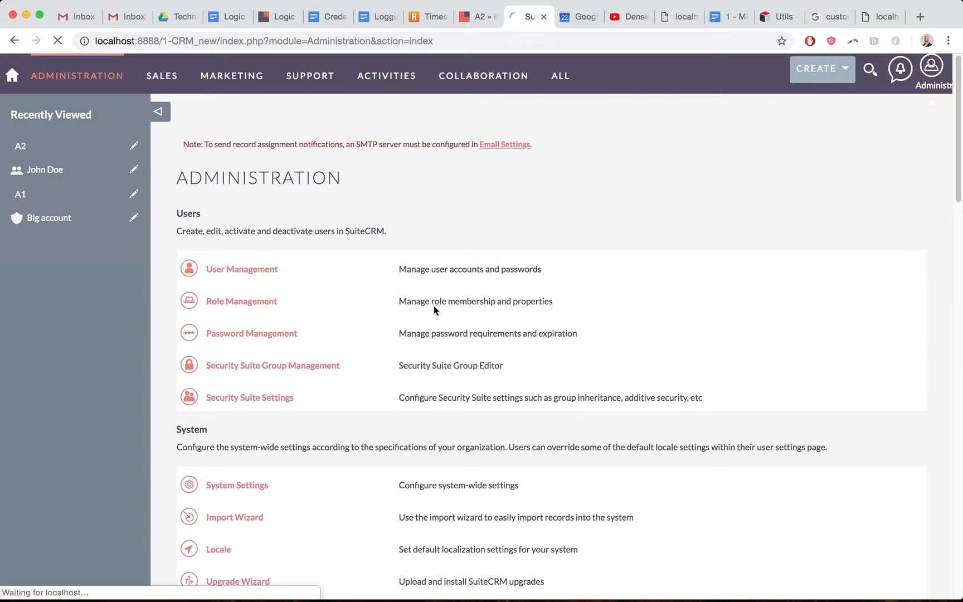
{"action": "type", "text": "repa"}
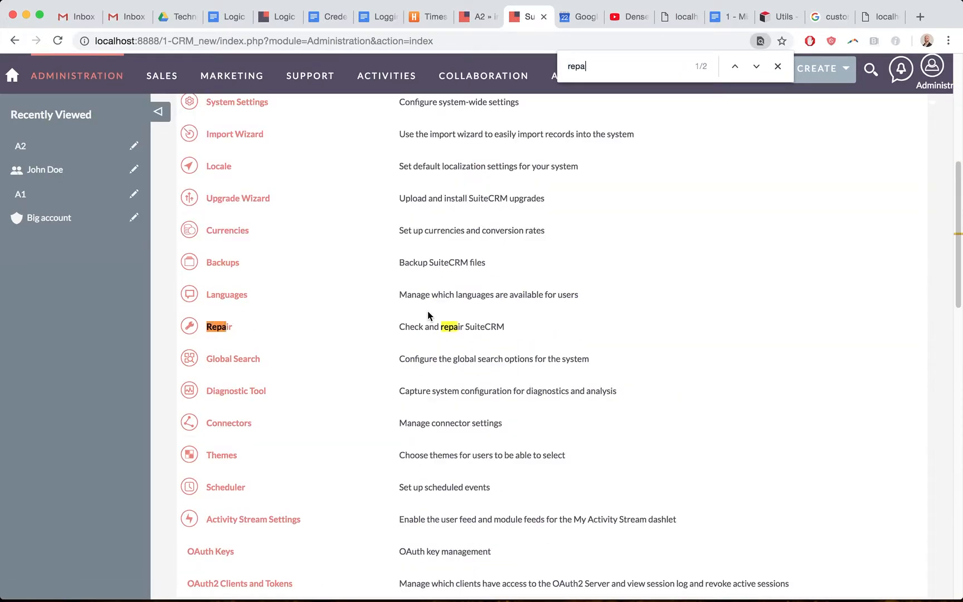
{"action": "left_click", "coordinate": [219, 326]}
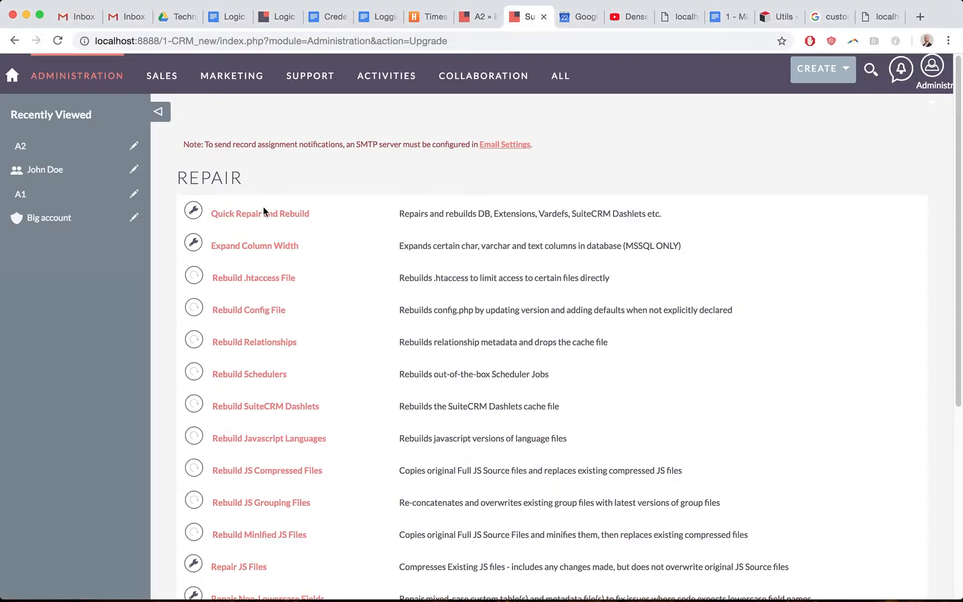
{"action": "left_click", "coordinate": [260, 213]}
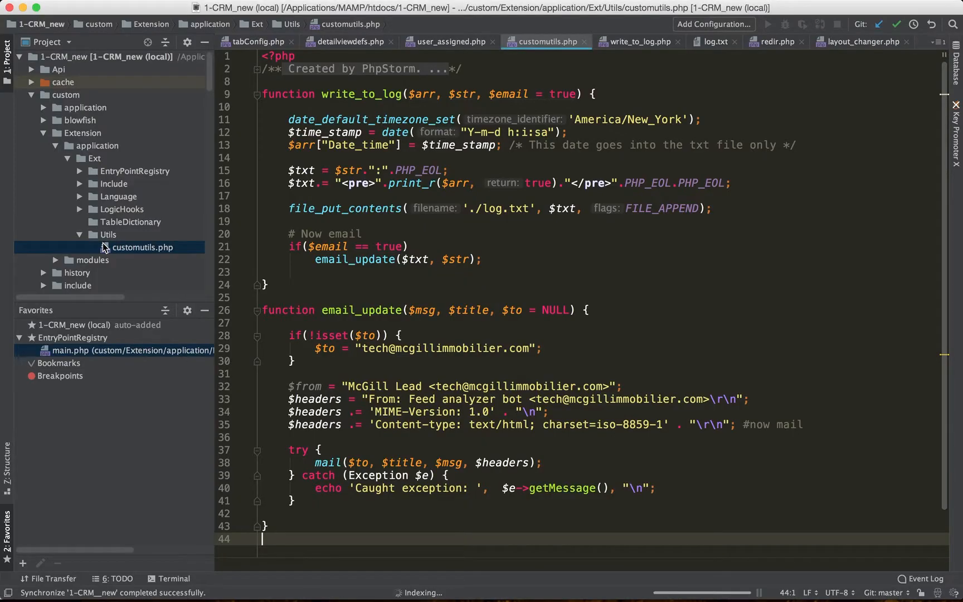
{"action": "mouse_move", "coordinate": [66, 208]}
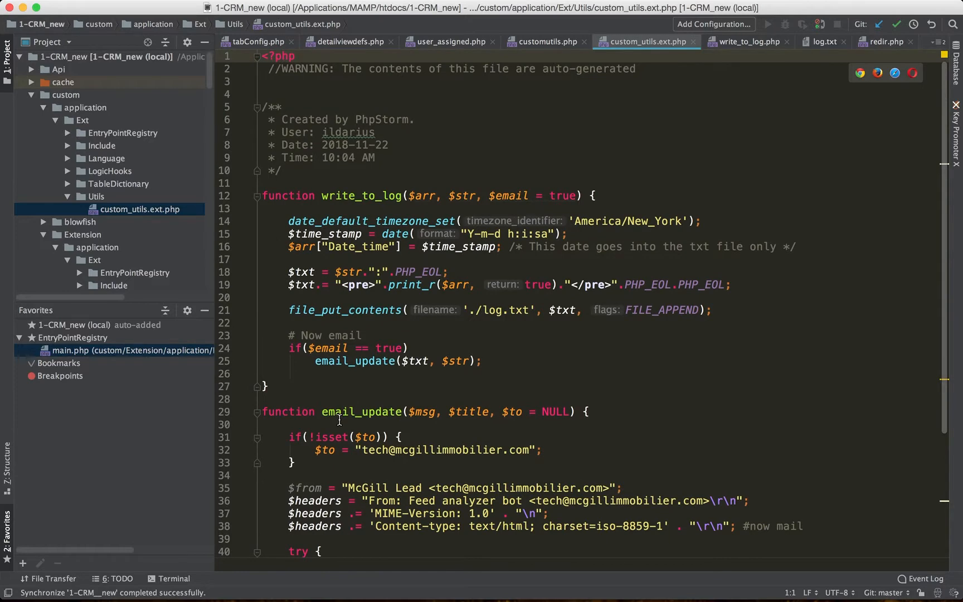
Scroll through the compiled custom_utils.ext.php to see write_to_log and email_update.
{"action": "scroll", "scroll_direction": "down", "scroll_amount": 3}
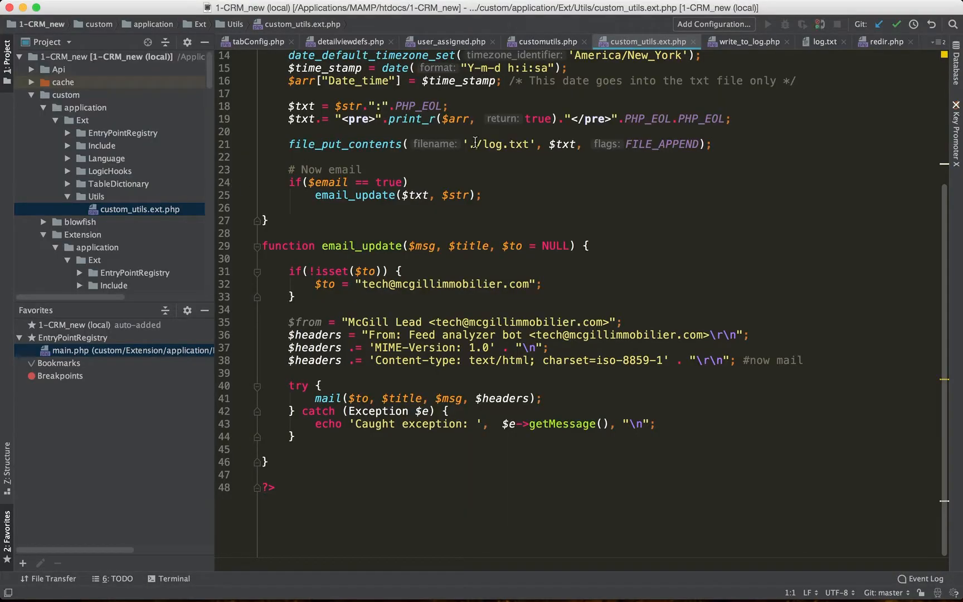
{"action": "left_click", "coordinate": [824, 42]}
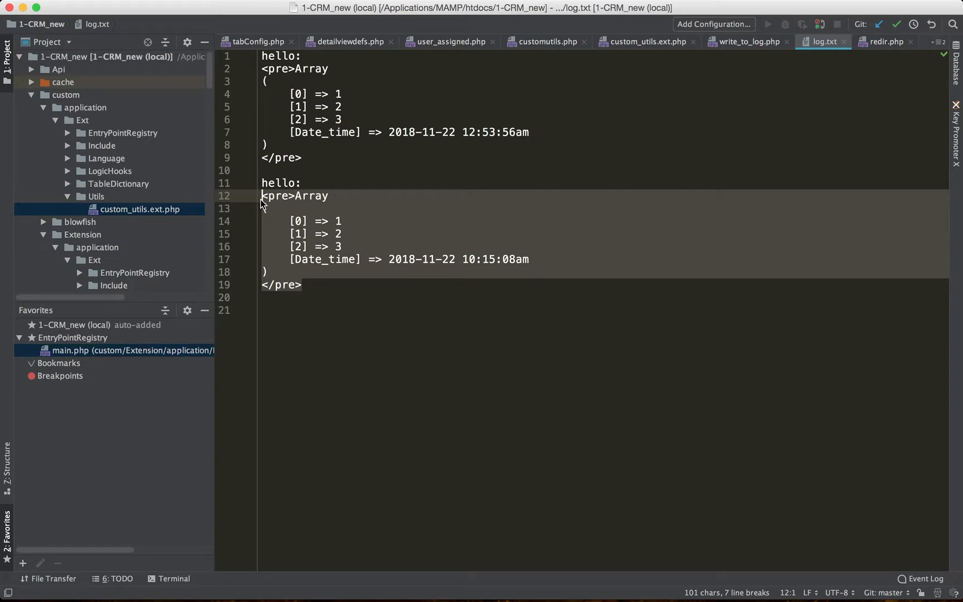
{"action": "mouse_move", "coordinate": [388, 167]}
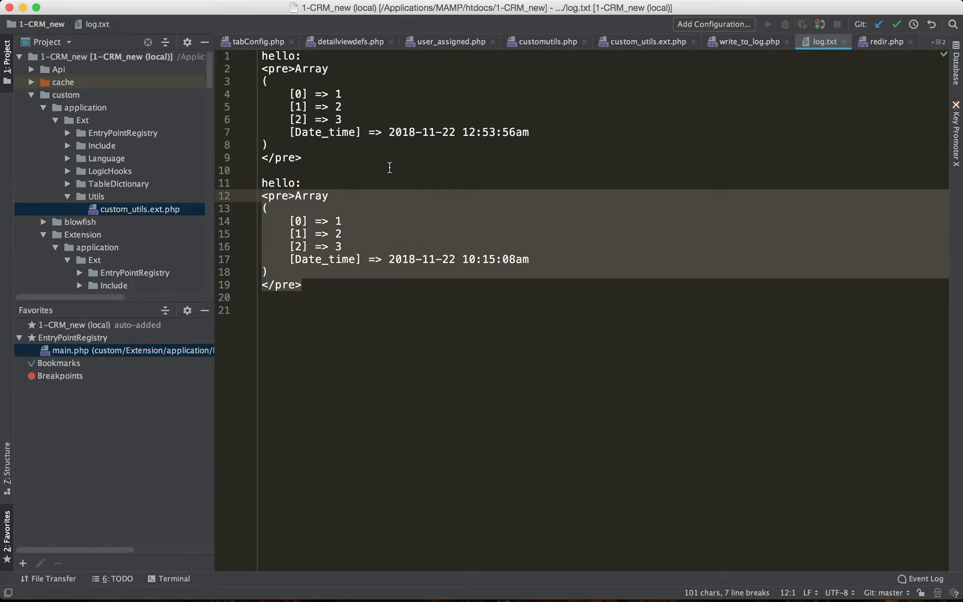
{"action": "mouse_move", "coordinate": [522, 80]}
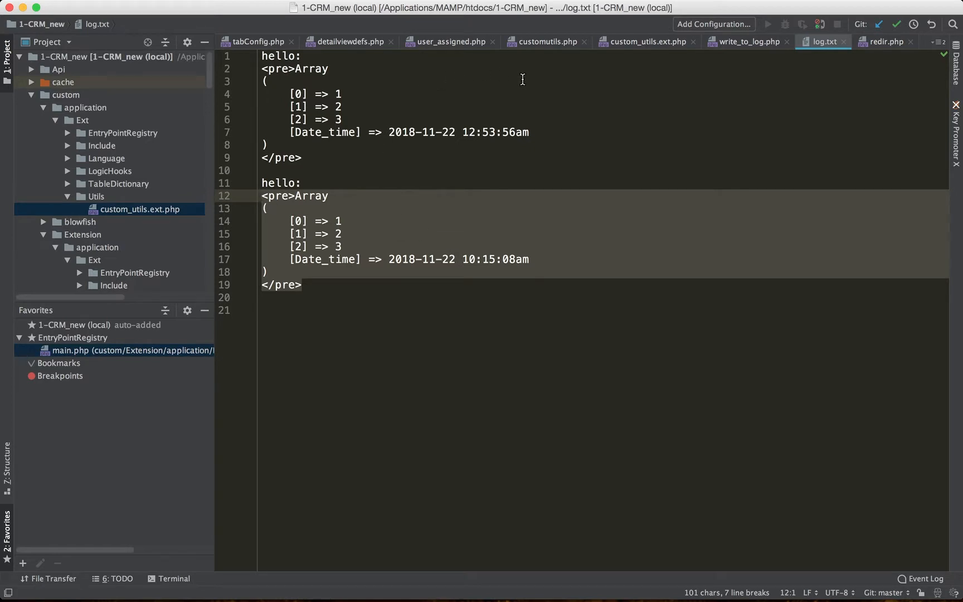
{"action": "mouse_move", "coordinate": [748, 41]}
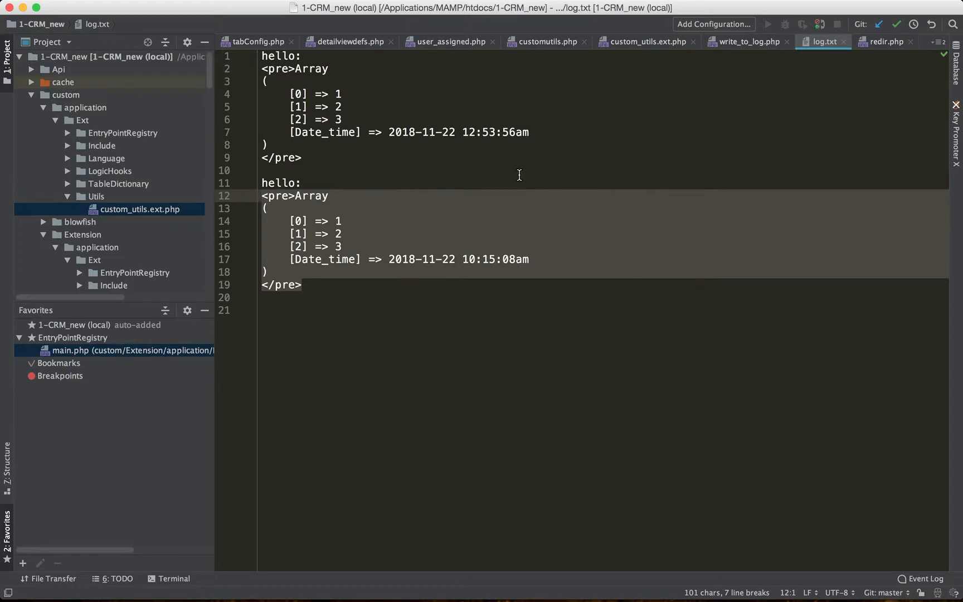
{"action": "mouse_move", "coordinate": [481, 322]}
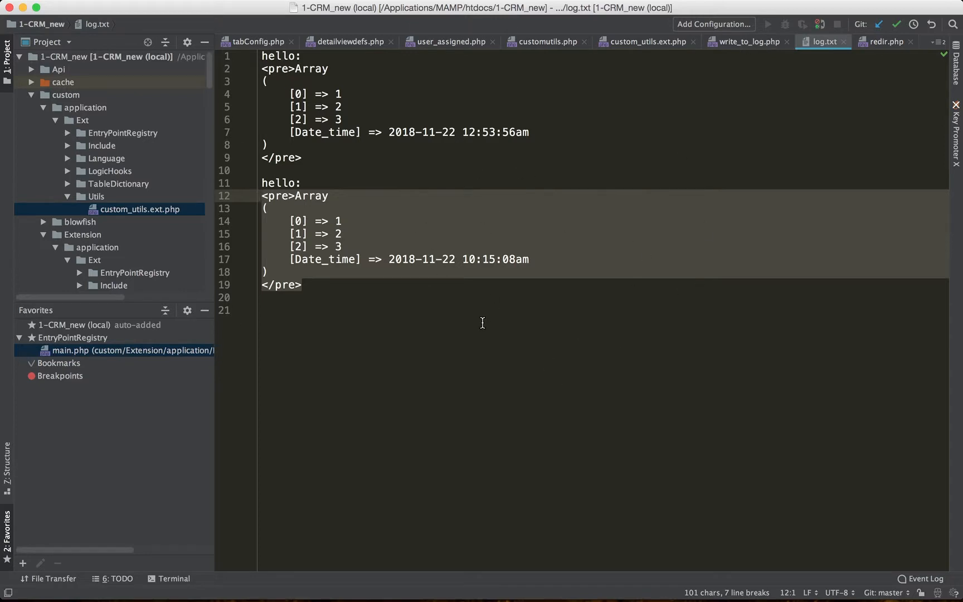